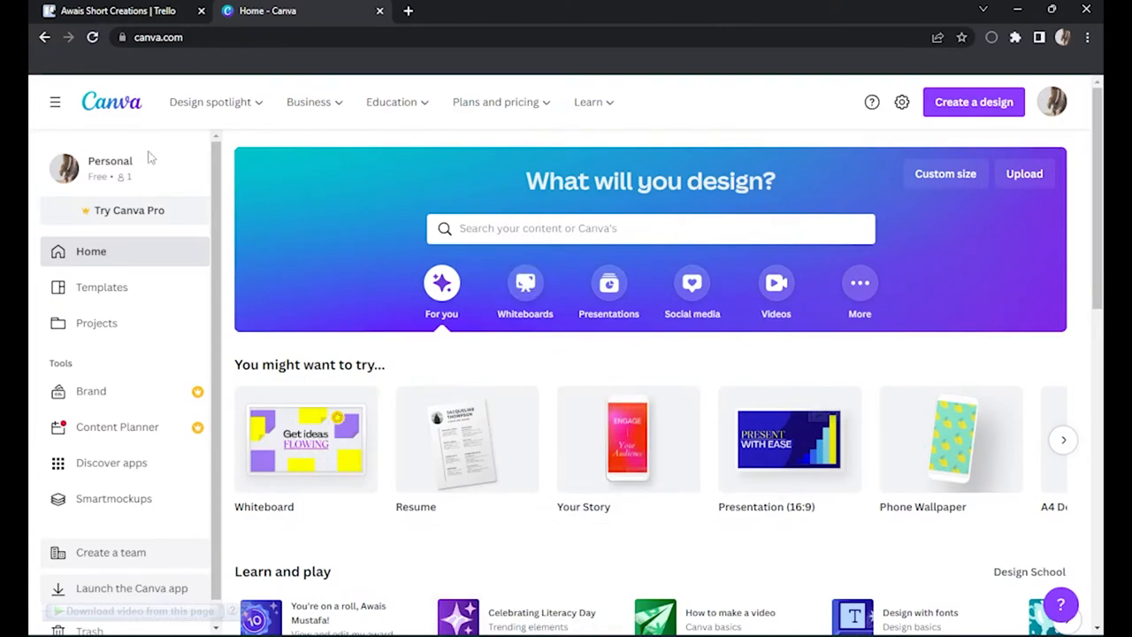
mouse_move(151, 108)
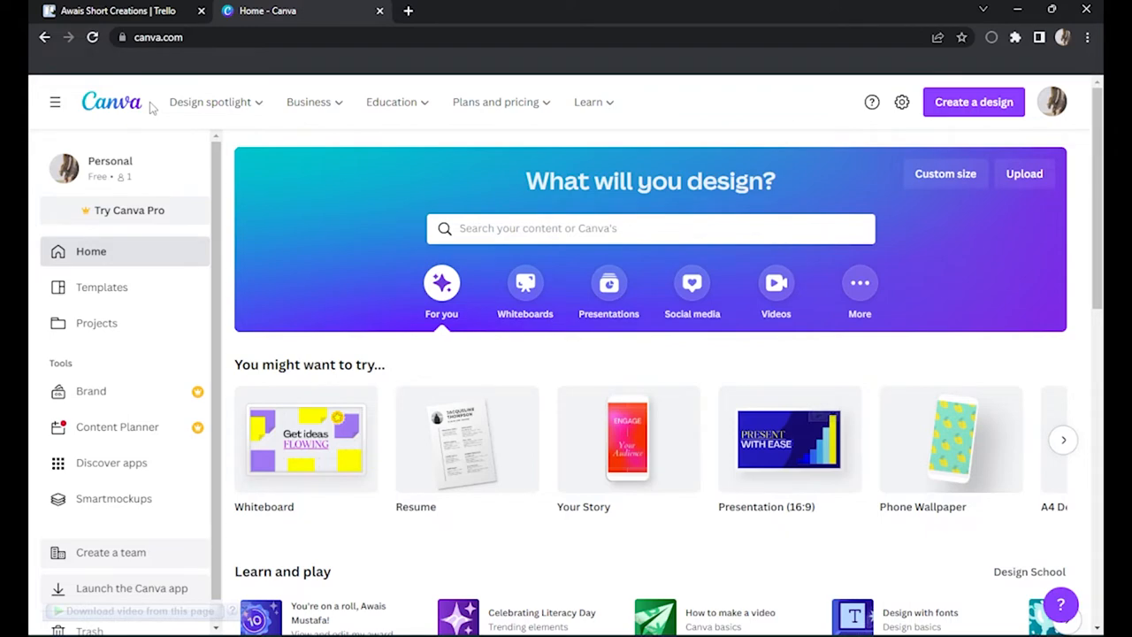
mouse_move(422, 14)
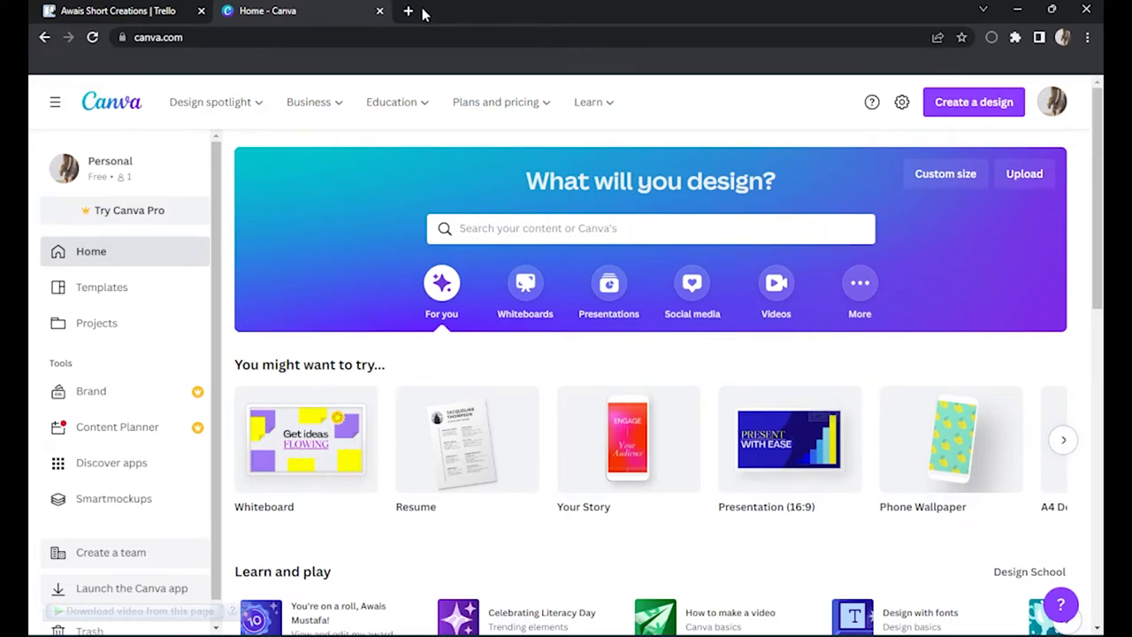
Step: Google 'video faster online' in a new tab and open the Kapwing speed tool result
left_click(408, 10)
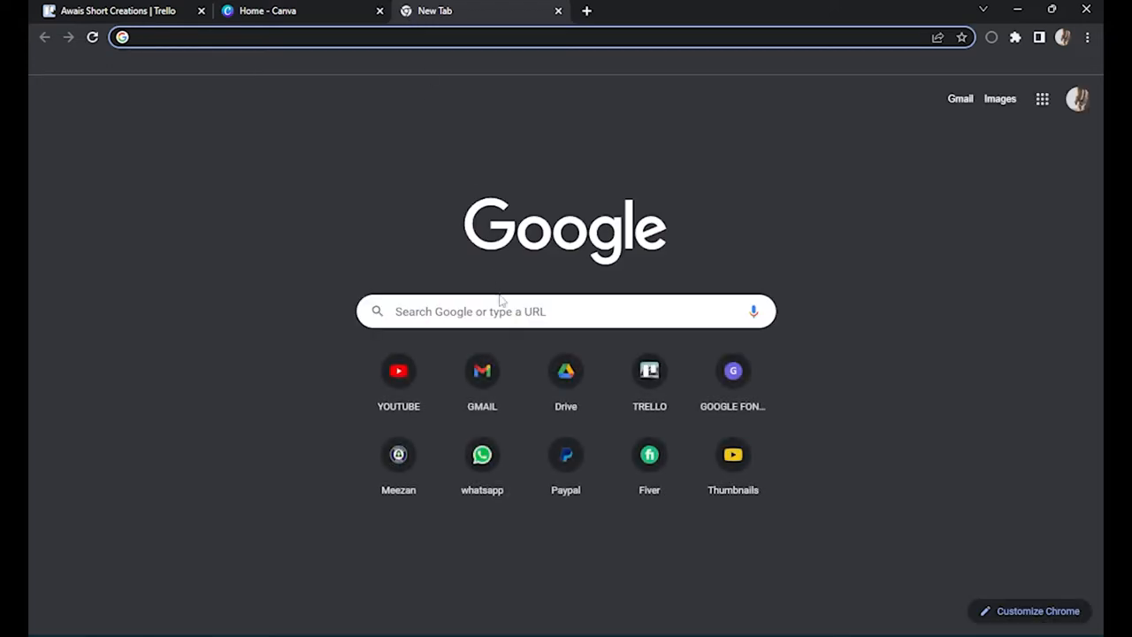
type("video faster")
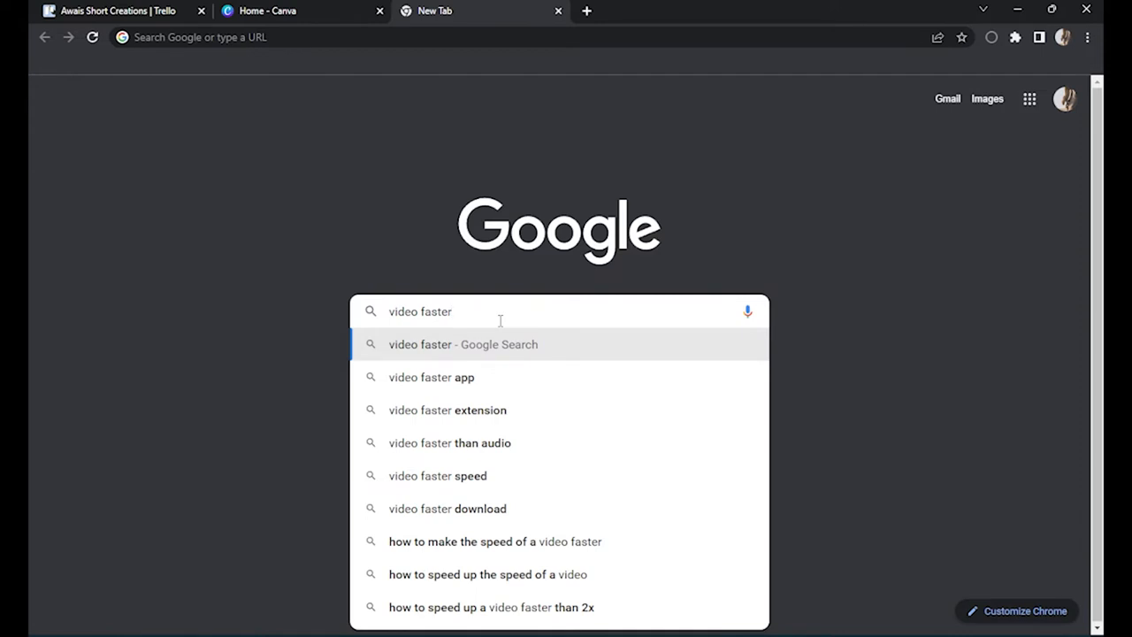
type("online")
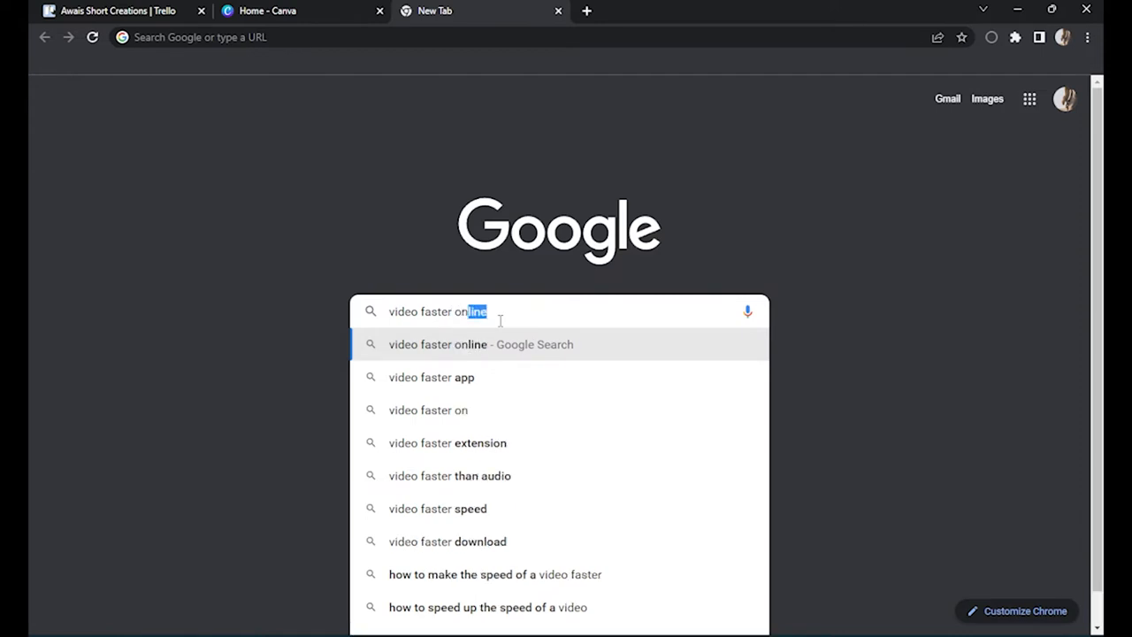
key("enter")
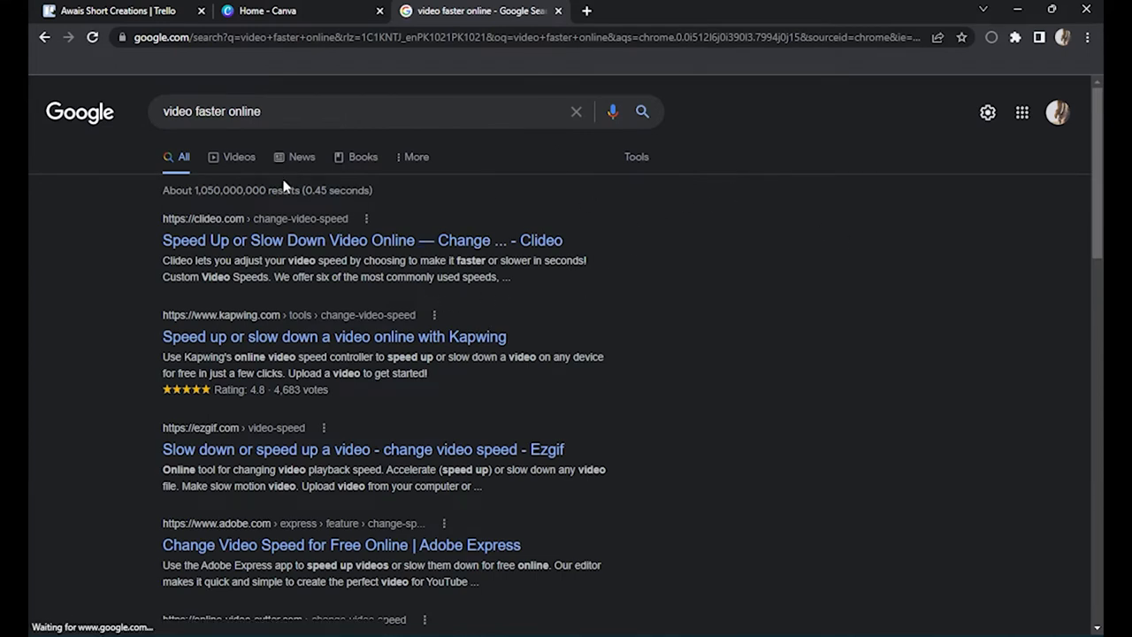
left_click(333, 336)
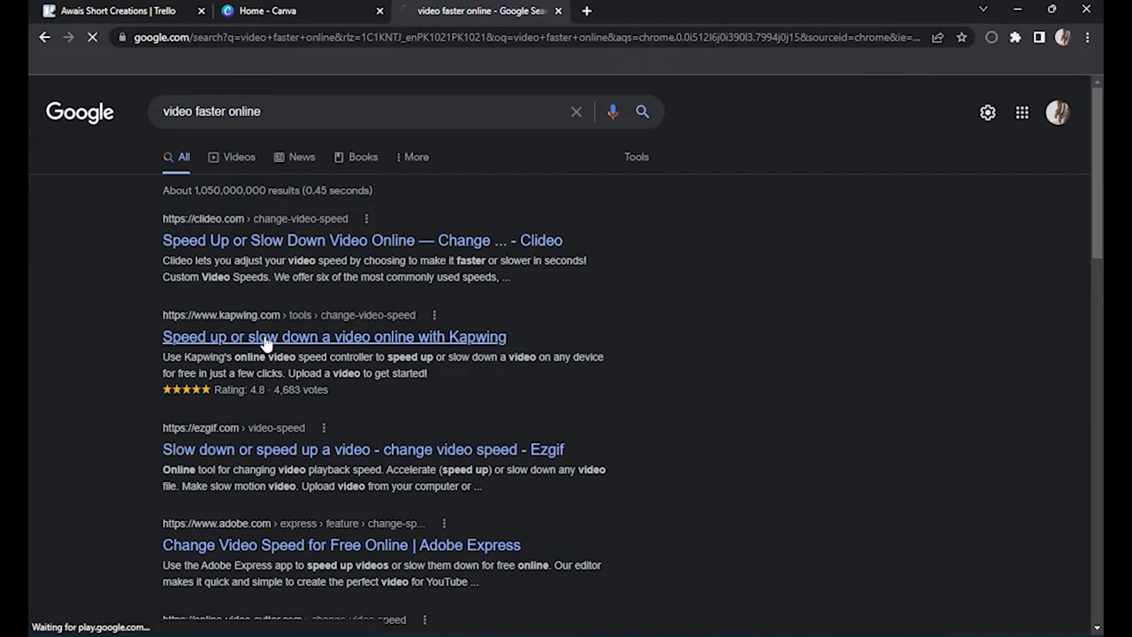
Step: Start a new Kapwing video speed project, dismiss the Inline Text Styling popup, and open upload
left_click(334, 336)
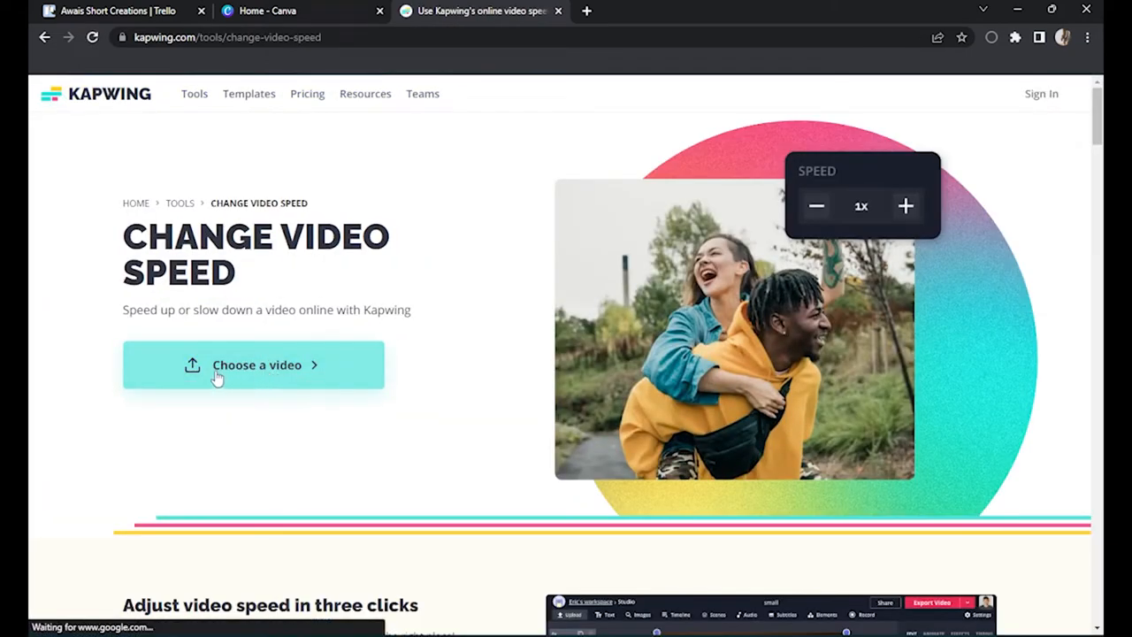
left_click(253, 364)
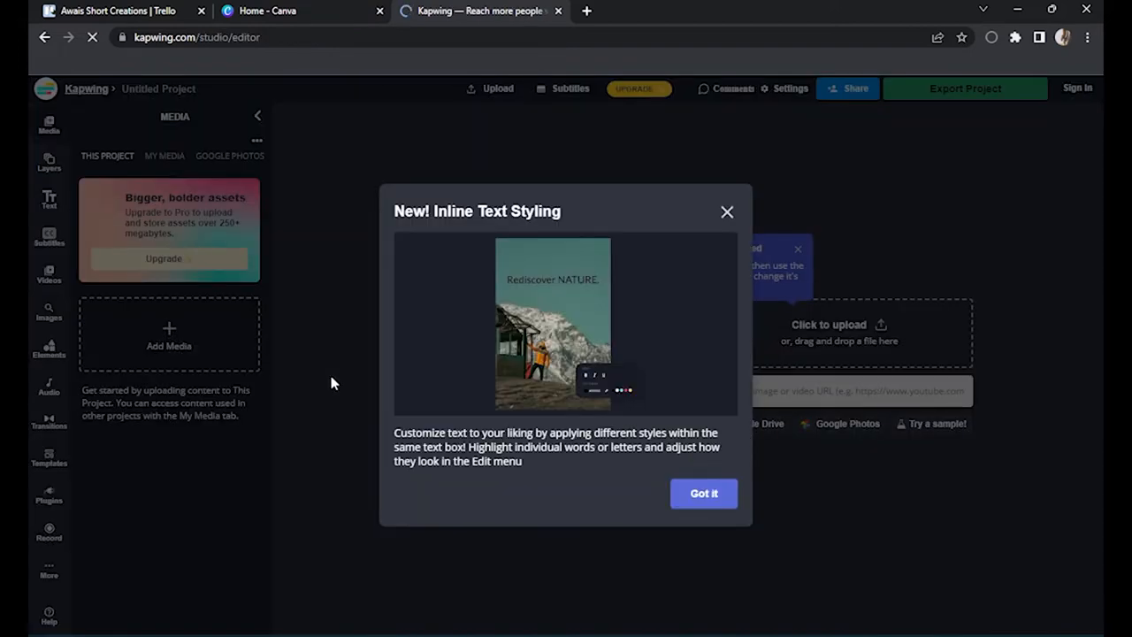
left_click(703, 493)
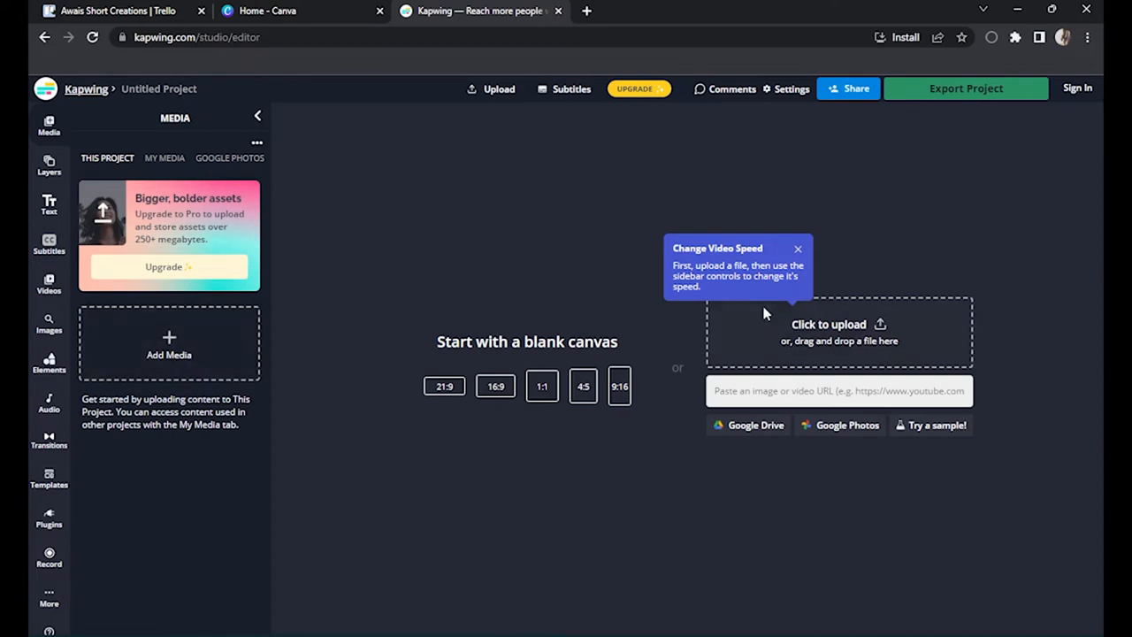
left_click(828, 324)
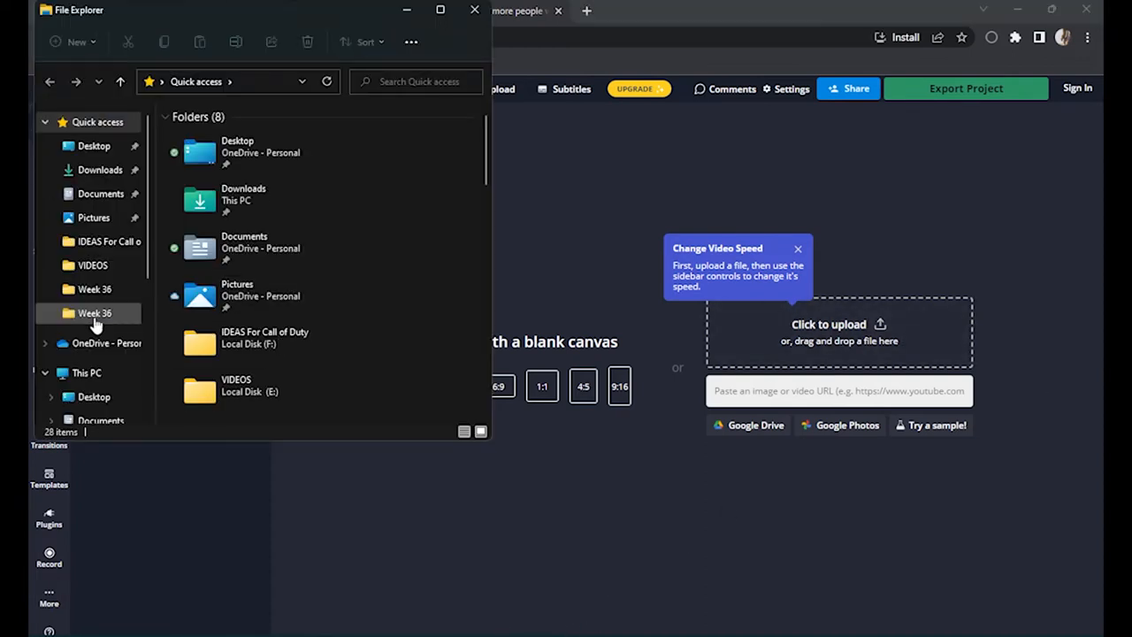
Step: Pick the Spotify to Opera GX sidebar video from Week 36, then return to Kapwing
double_click(95, 312)
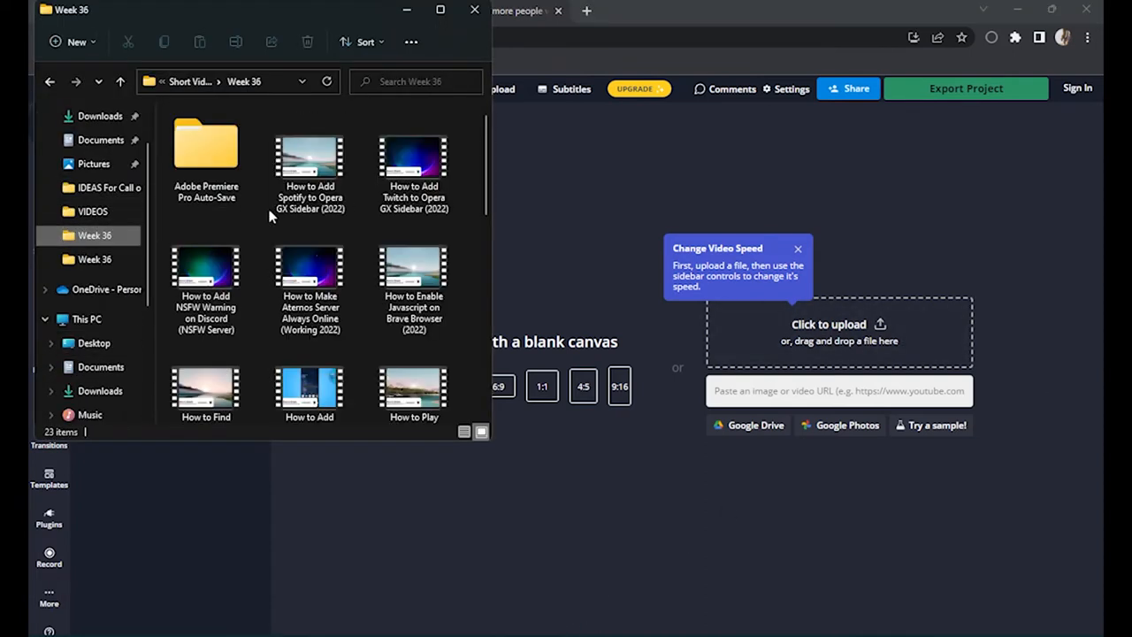
double_click(310, 158)
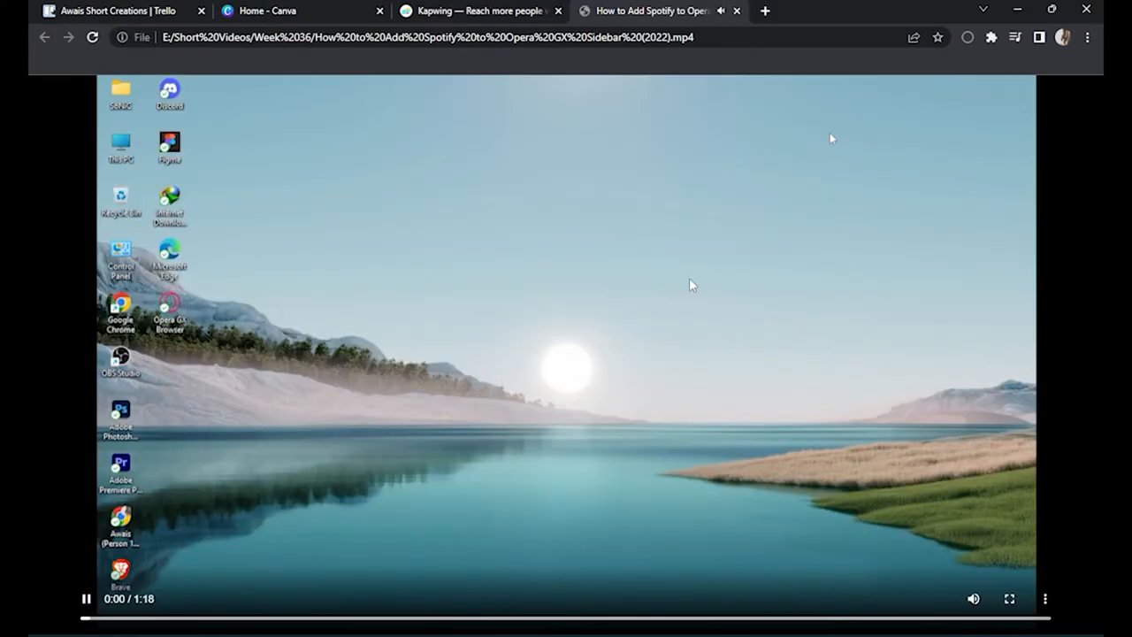
left_click(478, 10)
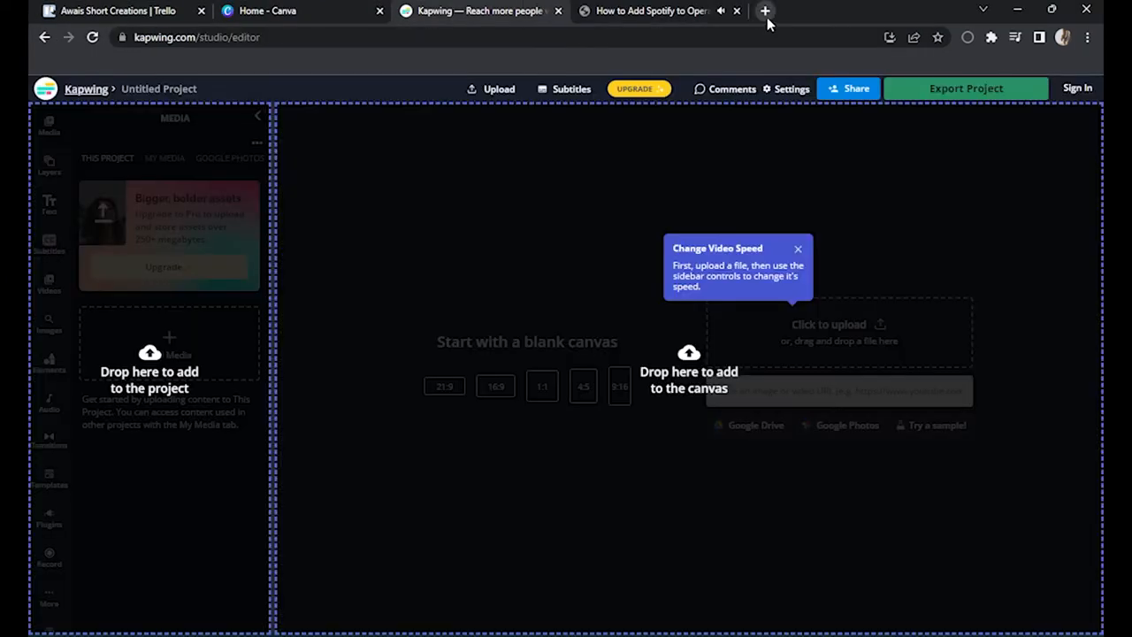
Step: Drop the Spotify-to-Opera GX video onto the Kapwing canvas to upload it
left_click(736, 10)
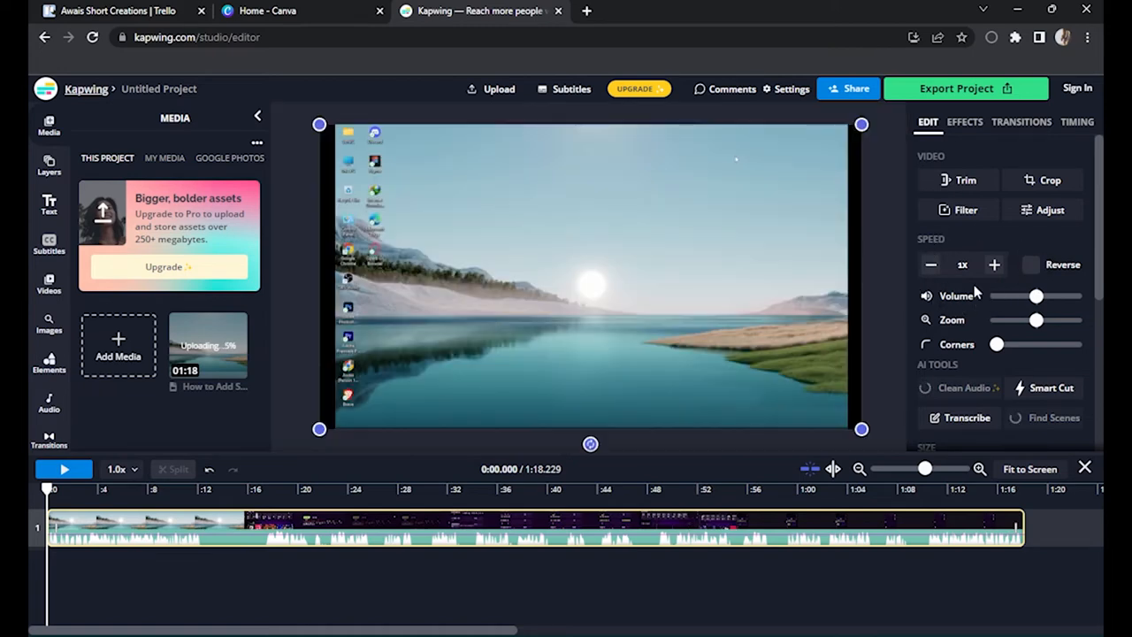
Step: Raise the clip's speed to 1.25x, shortening it to about 1:02
left_click(993, 264)
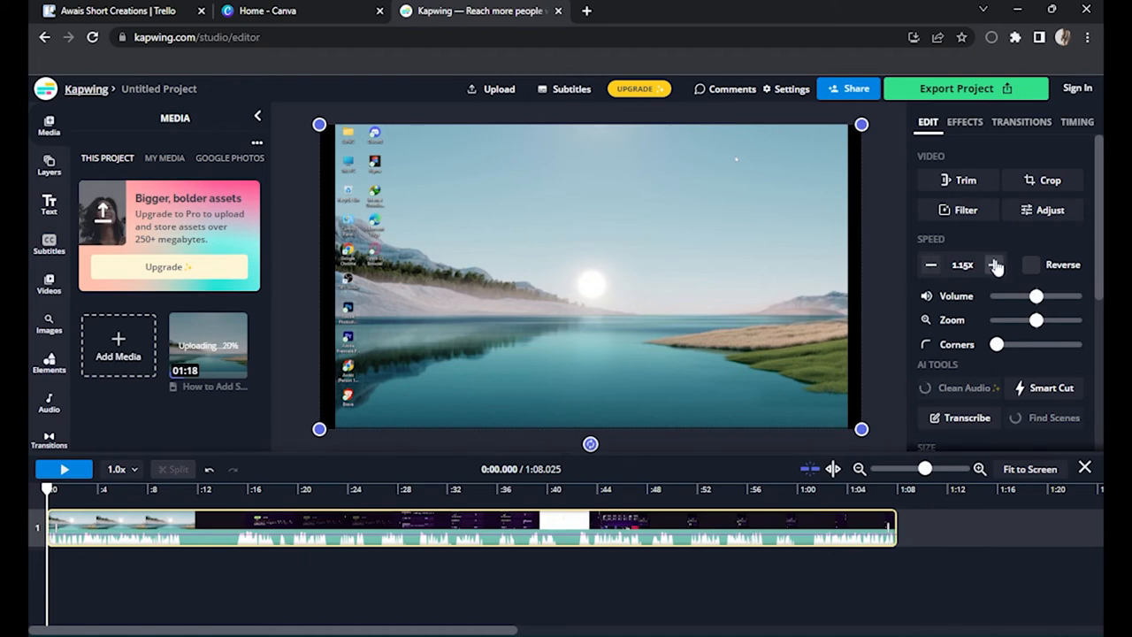
left_click(994, 264)
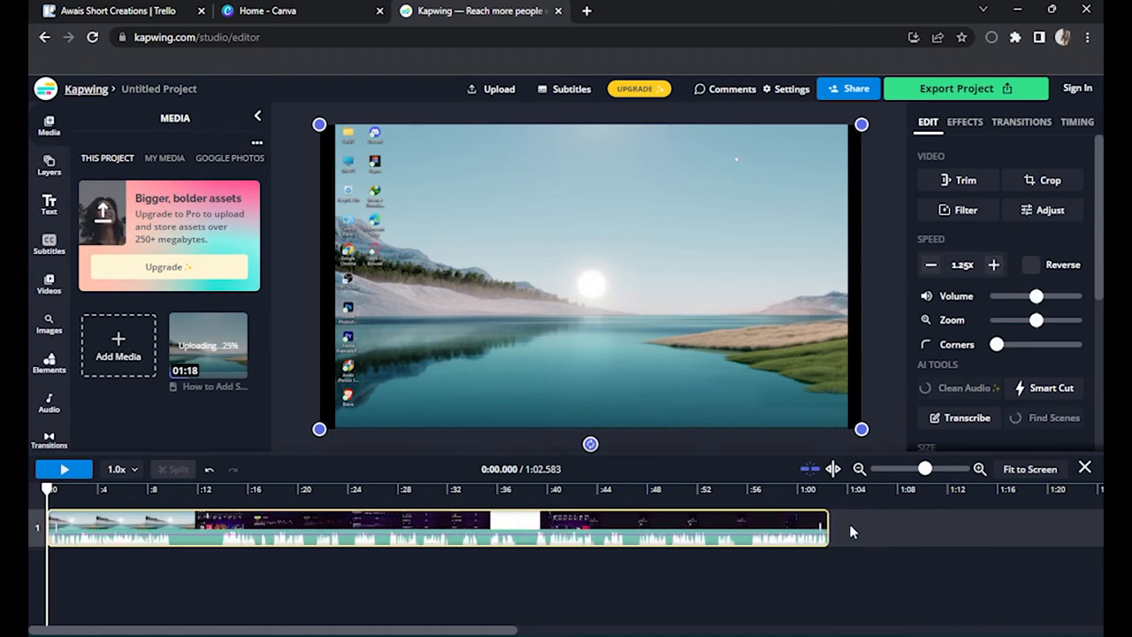
left_click(62, 469)
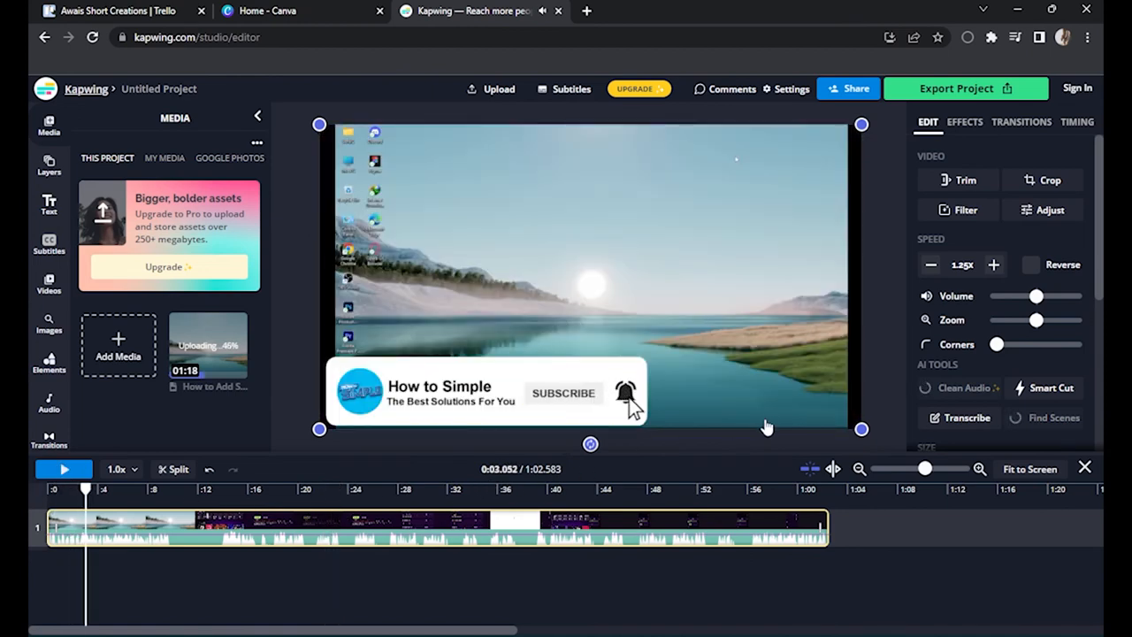
mouse_move(979, 280)
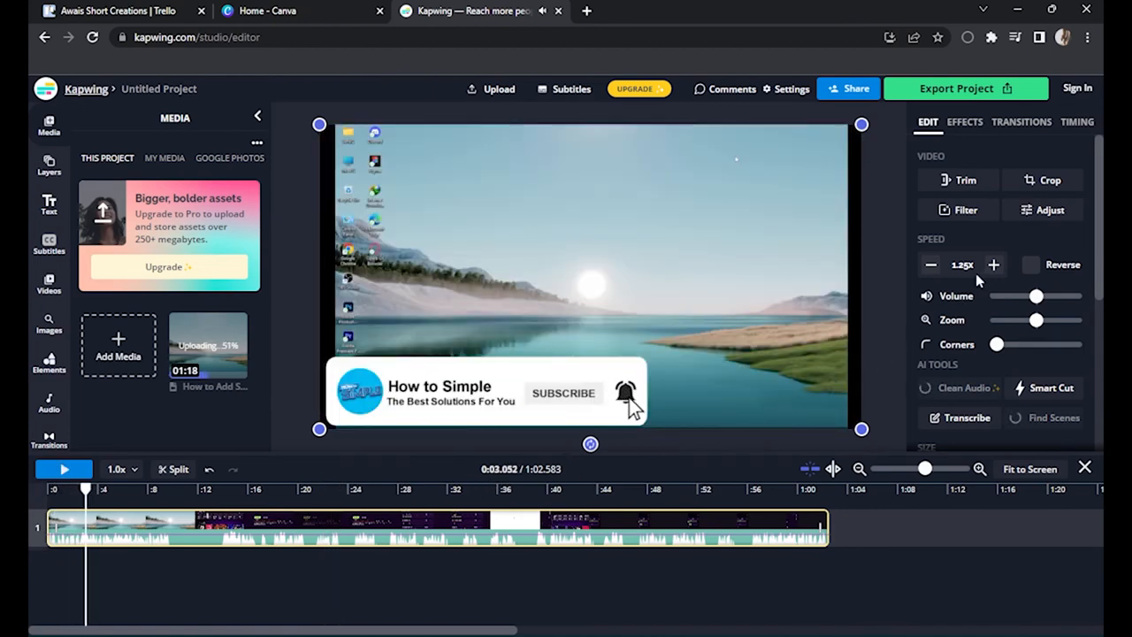